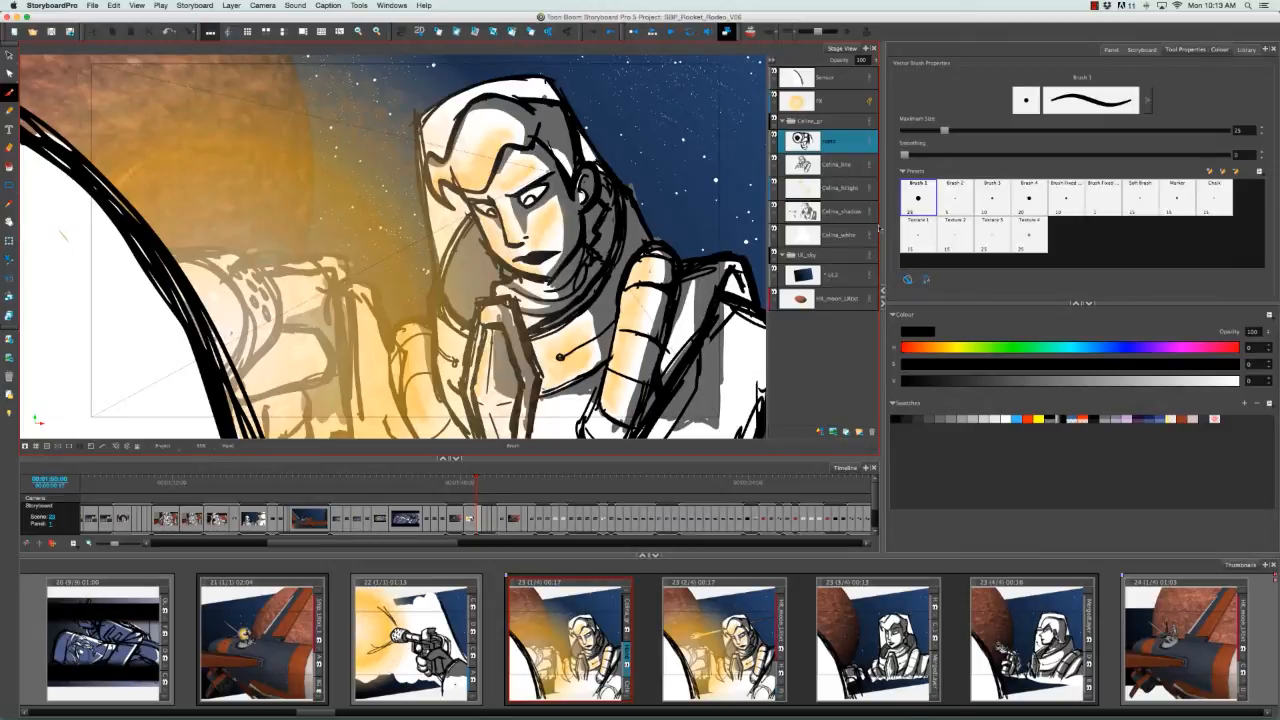
pyautogui.moveTo(826, 364)
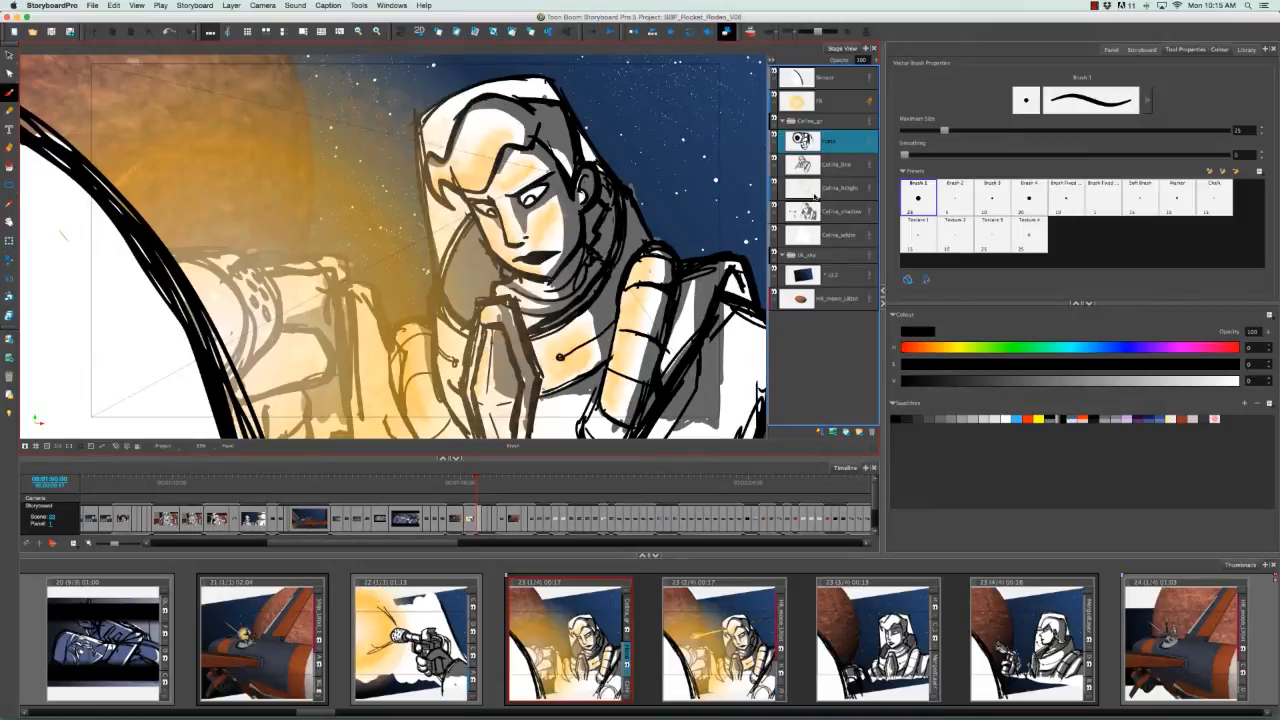
pyautogui.moveTo(812, 332)
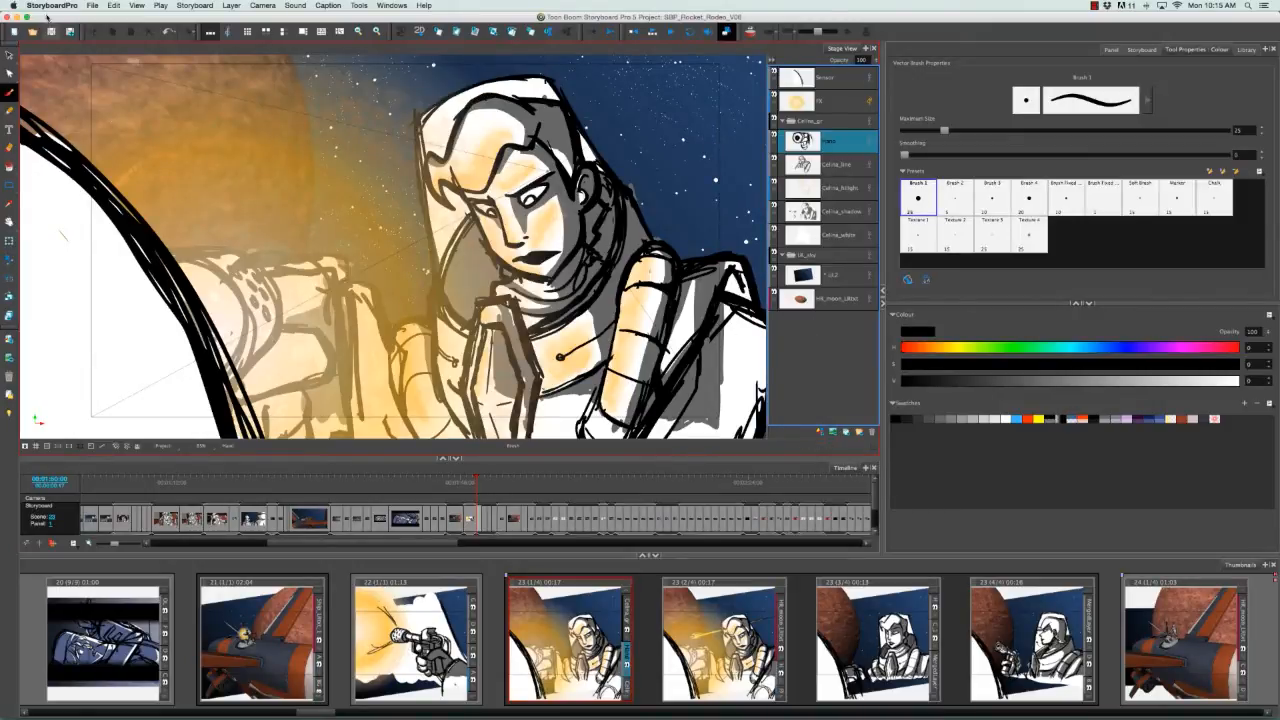
# - Show the Colors section of the Storyboard Pro Preferences window
pyautogui.click(52, 6)
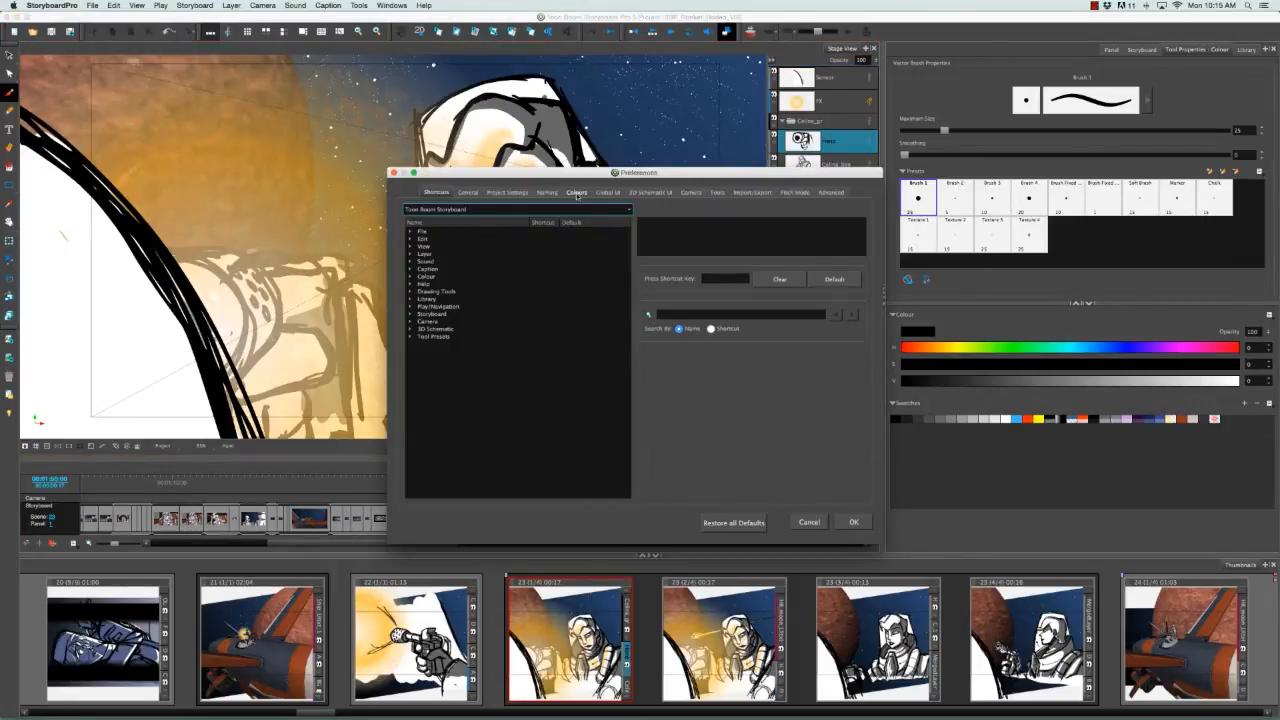
pyautogui.click(576, 192)
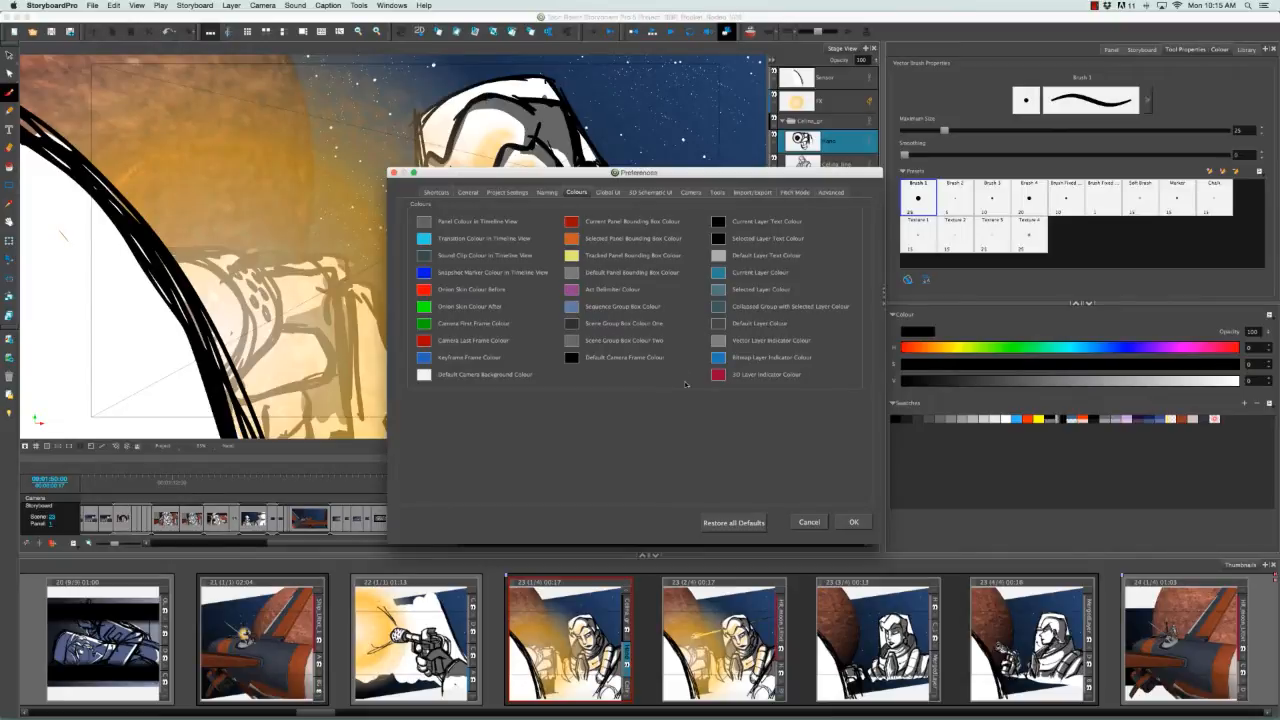
pyautogui.moveTo(744, 408)
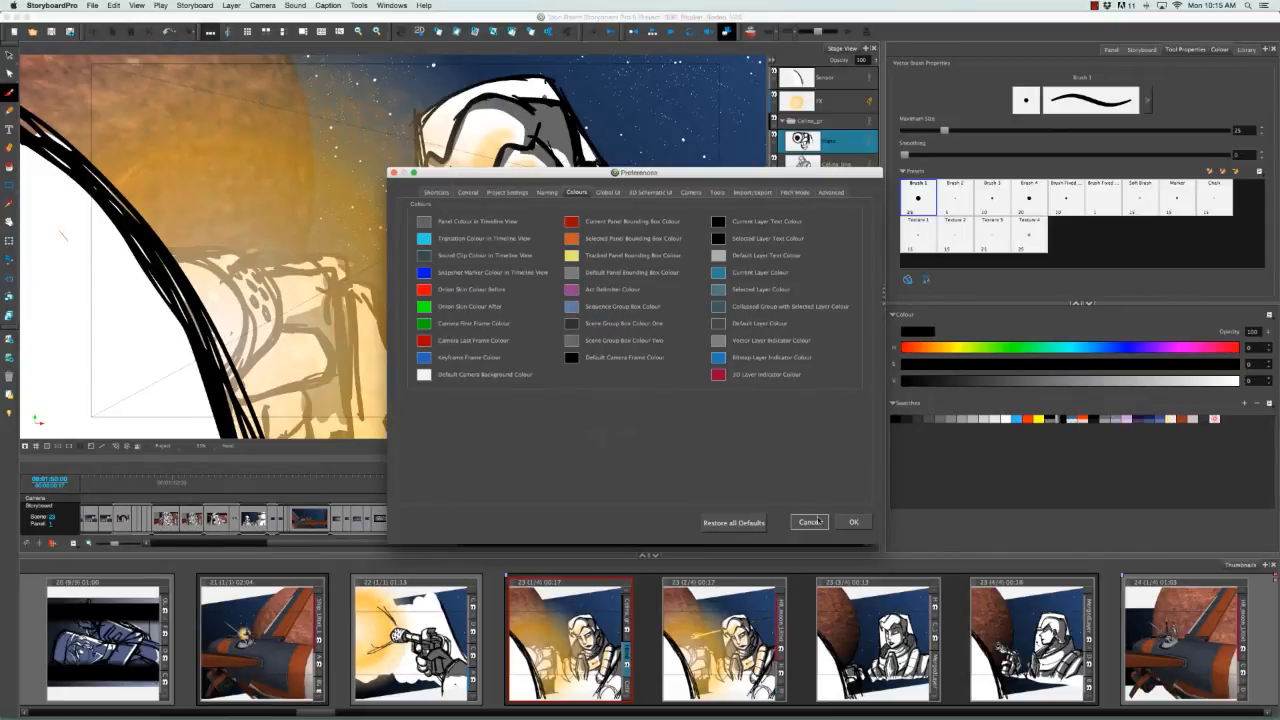
# - Cancel out of Preferences and select another layer in the astronaut panel
pyautogui.click(808, 520)
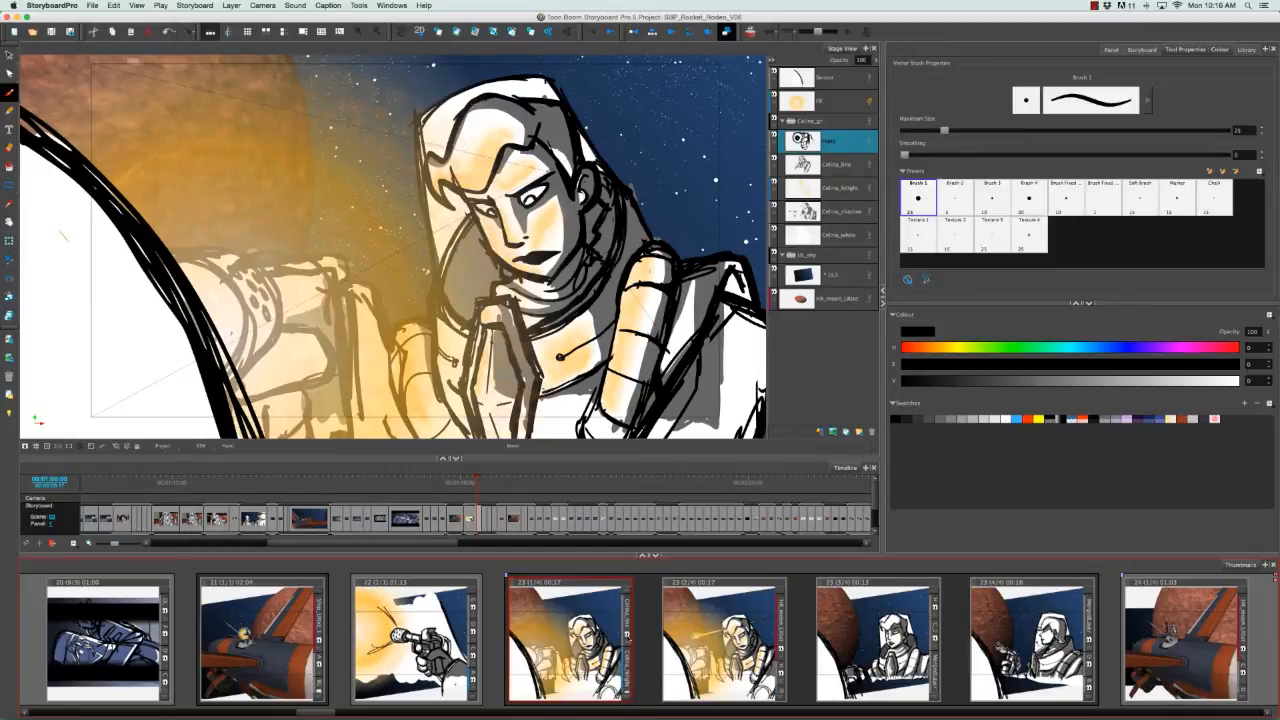
pyautogui.click(838, 164)
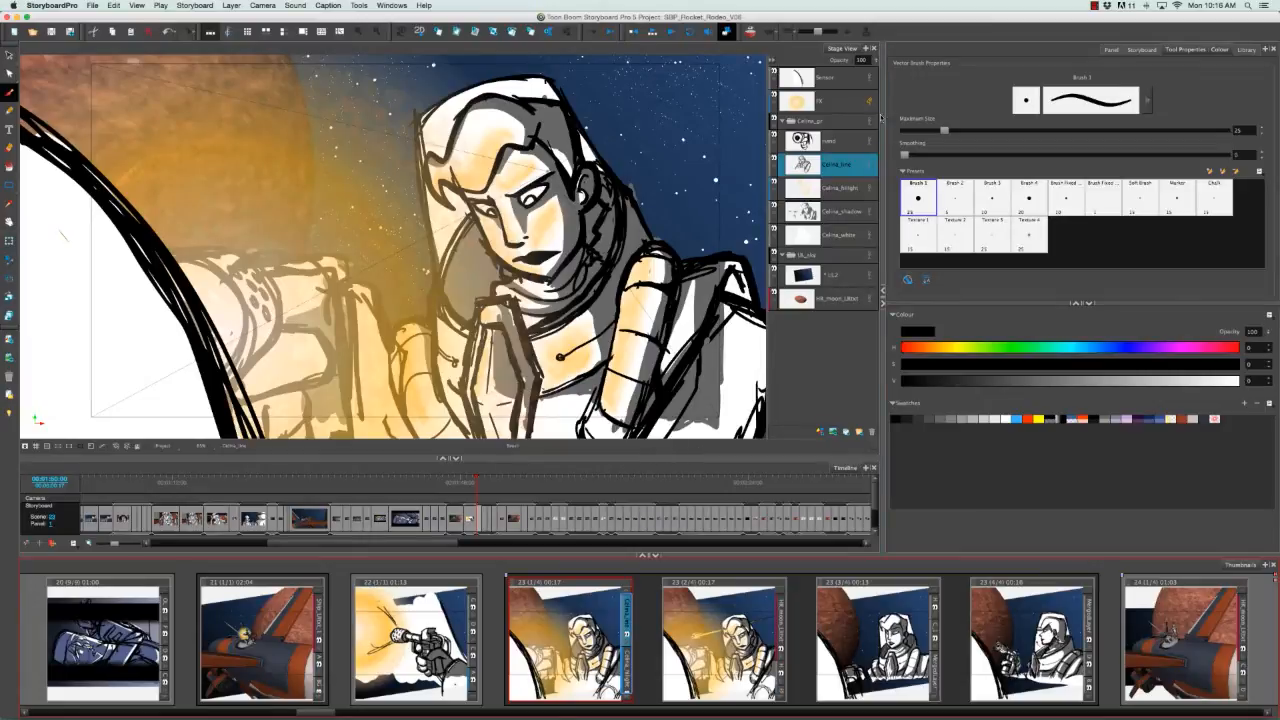
pyautogui.moveTo(846, 340)
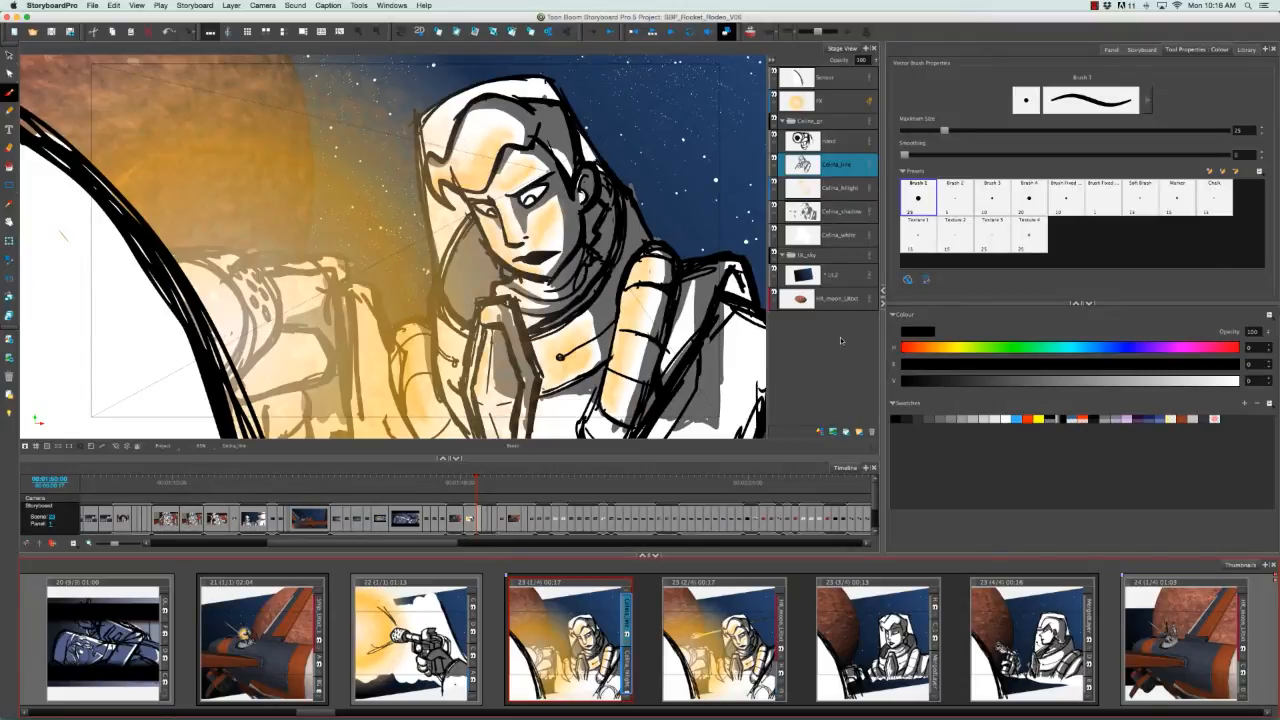
pyautogui.moveTo(820, 410)
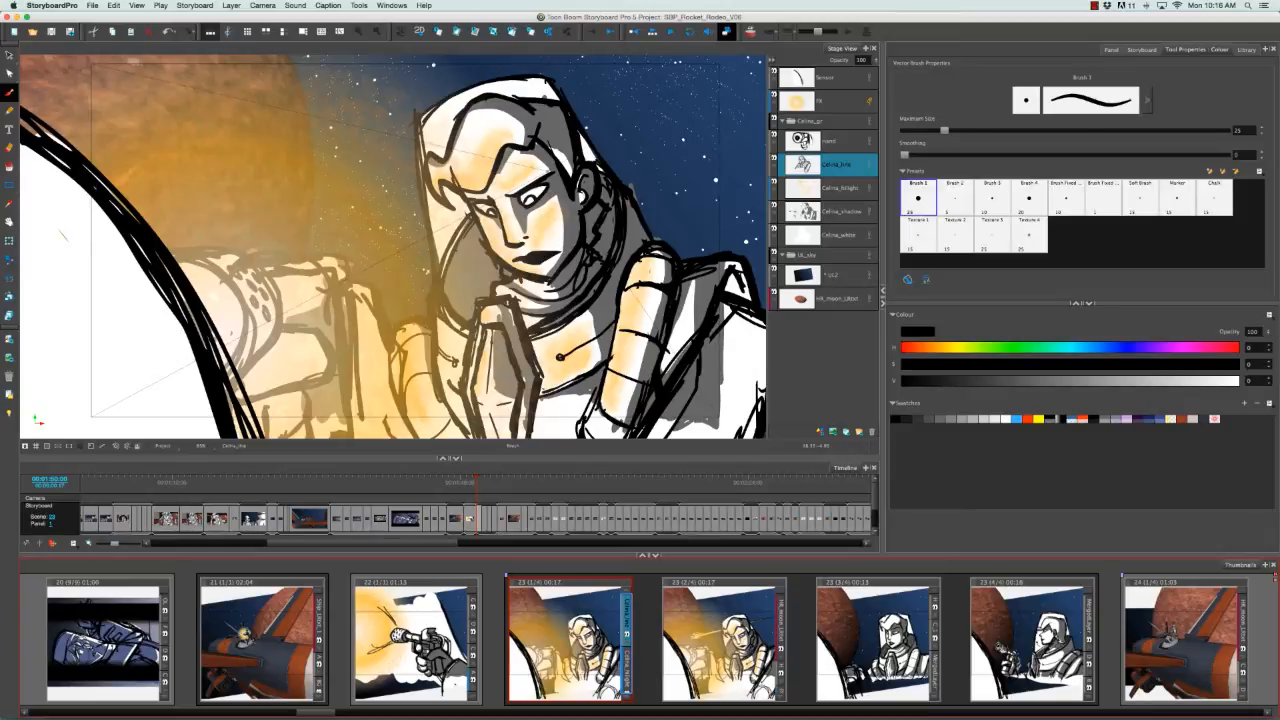
pyautogui.click(232, 4)
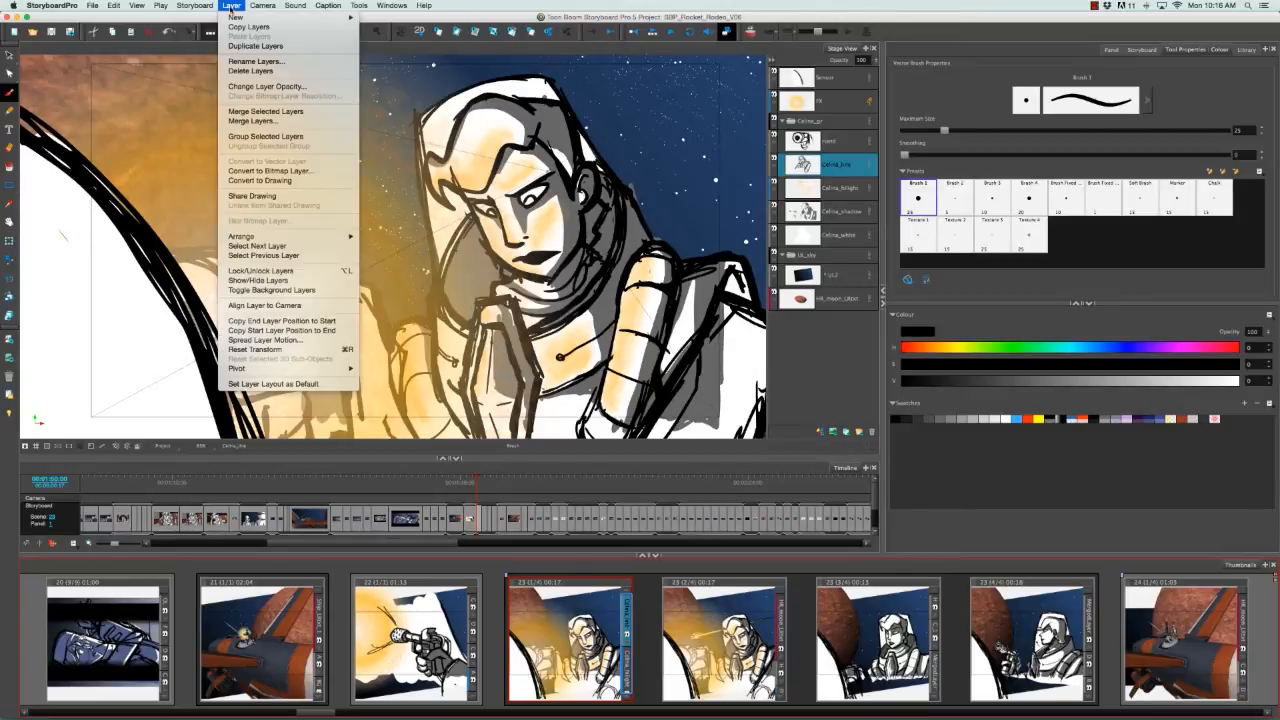
pyautogui.moveTo(256, 46)
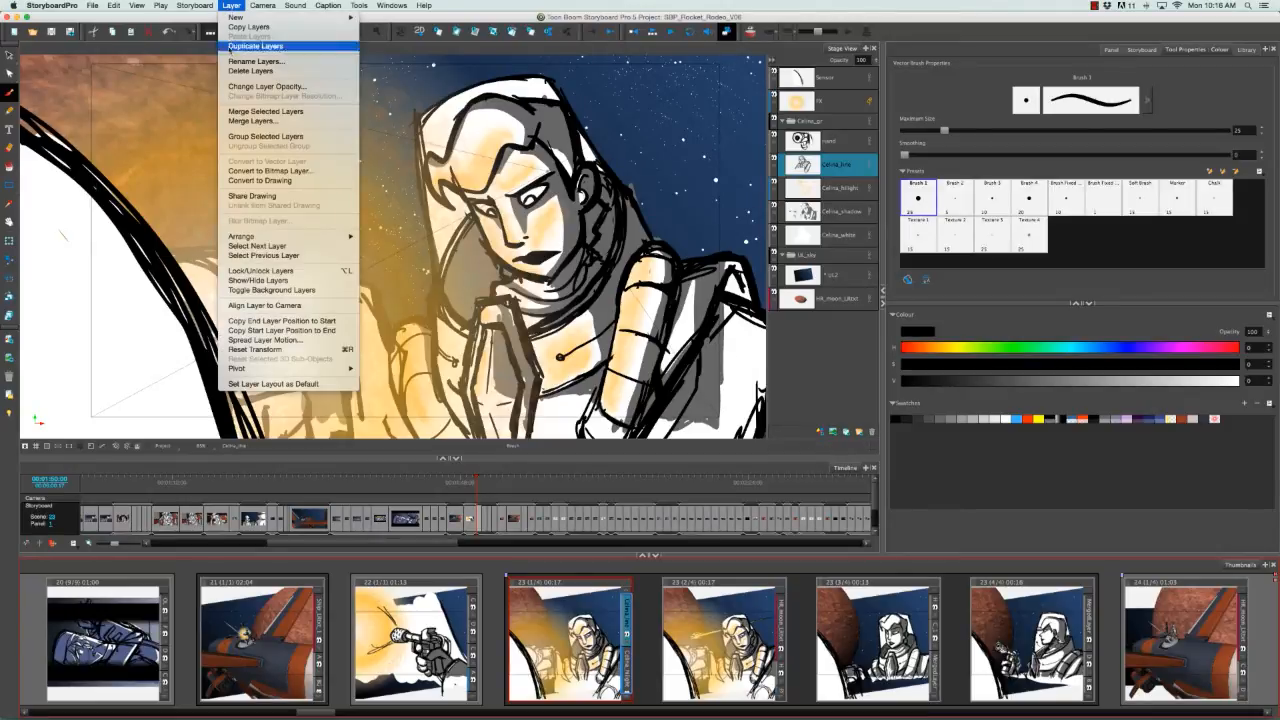
pyautogui.moveTo(282, 320)
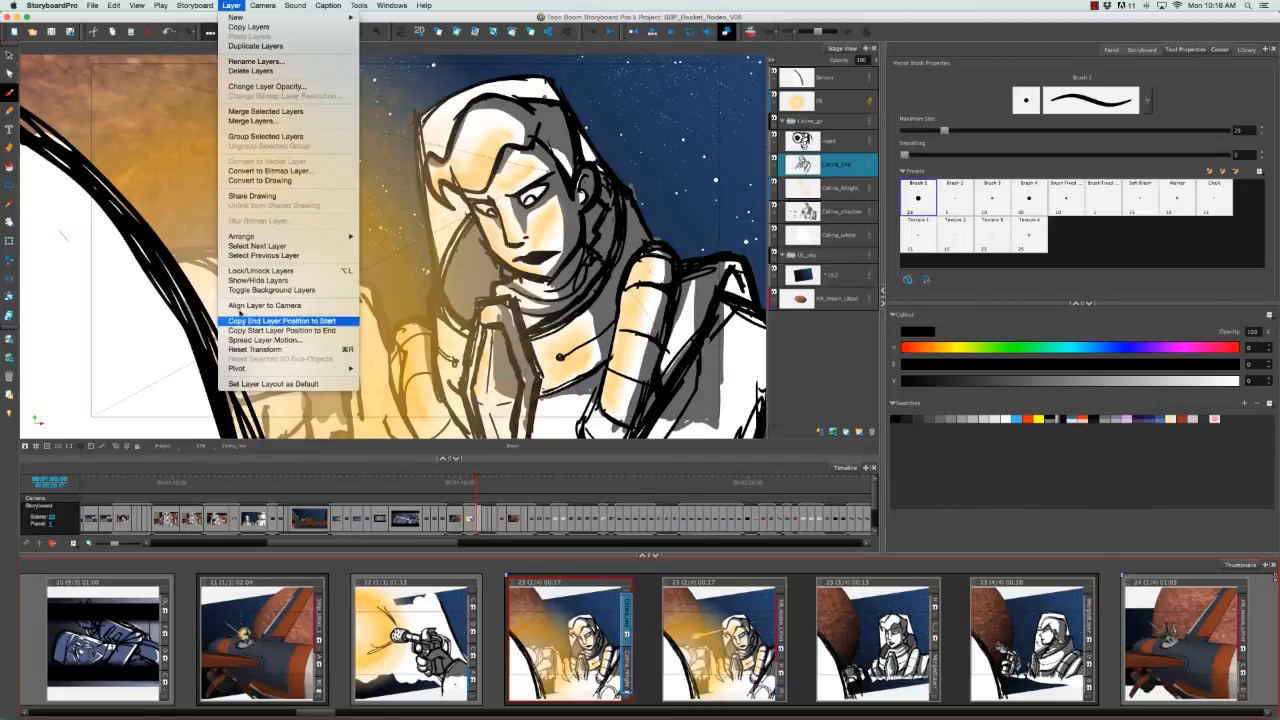
pyautogui.moveTo(236, 16)
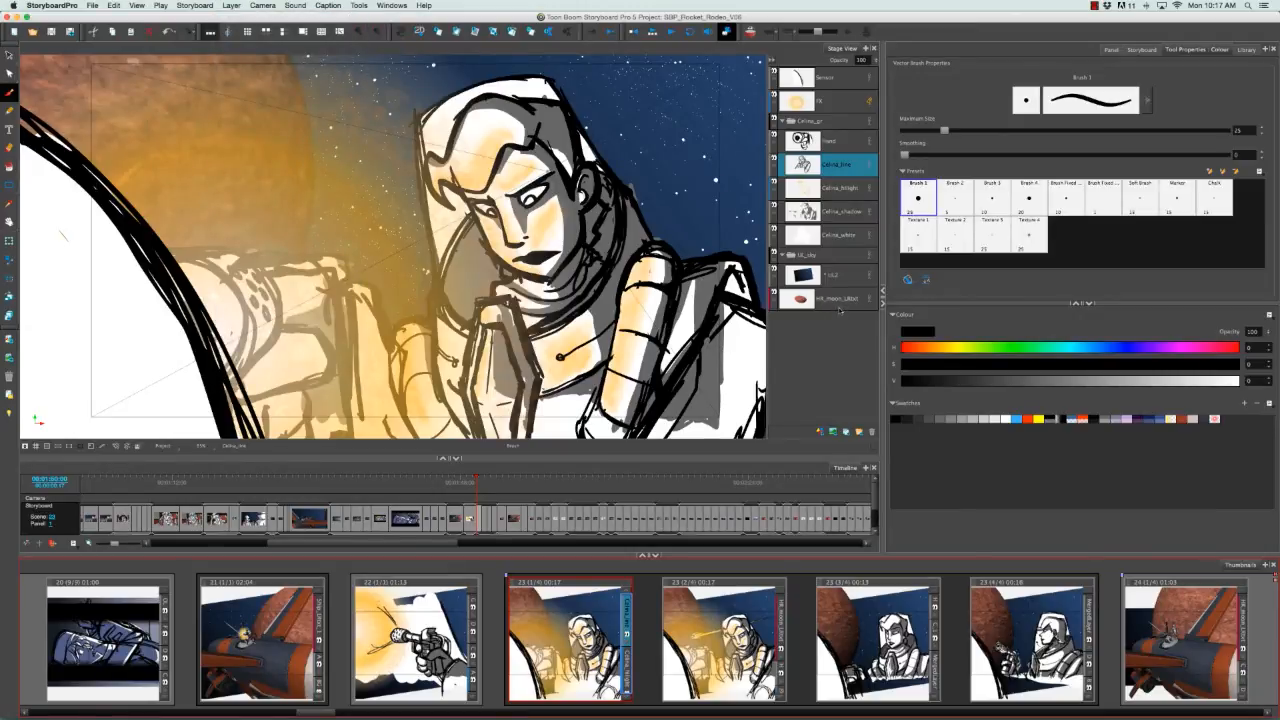
pyautogui.click(838, 298)
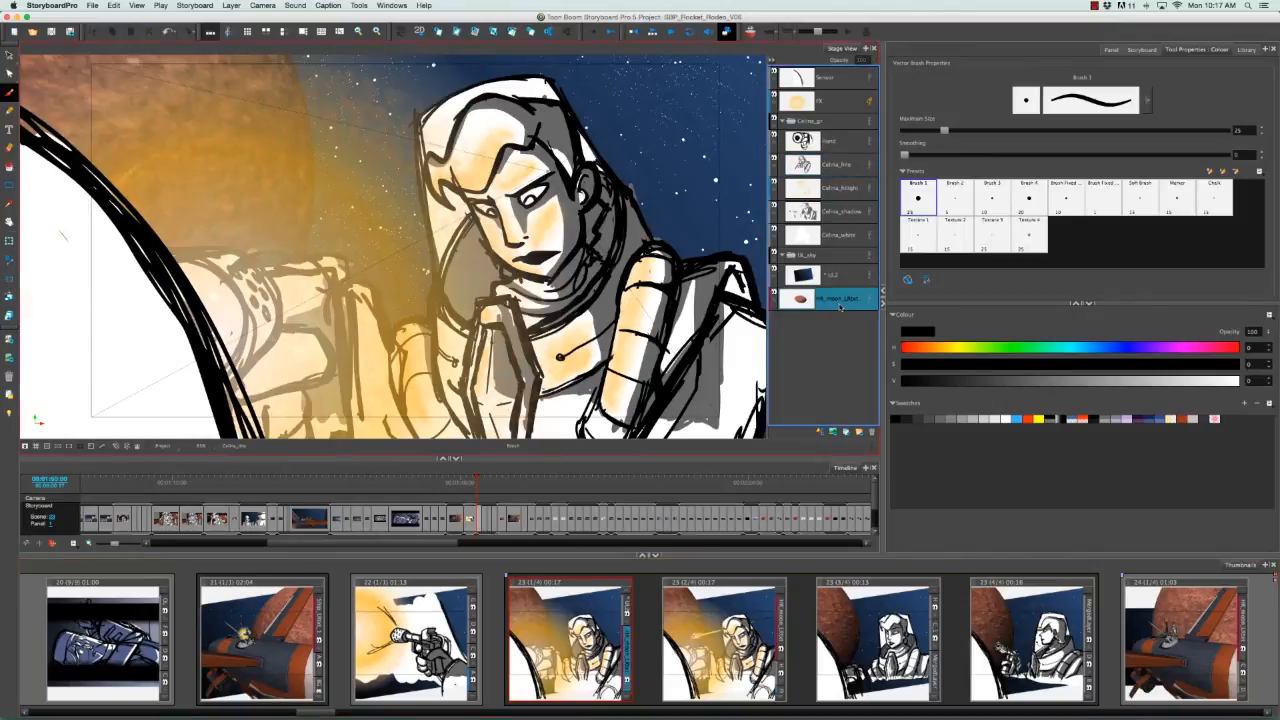
pyautogui.rightClick(838, 298)
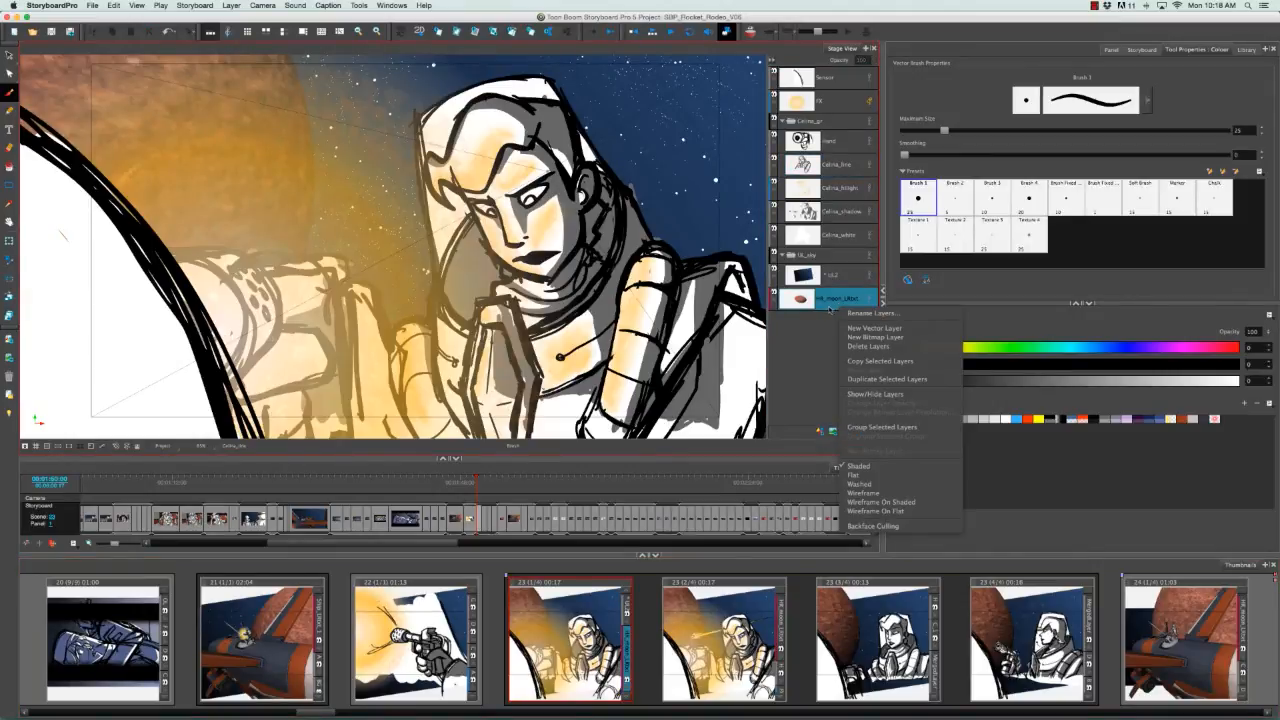
pyautogui.click(796, 344)
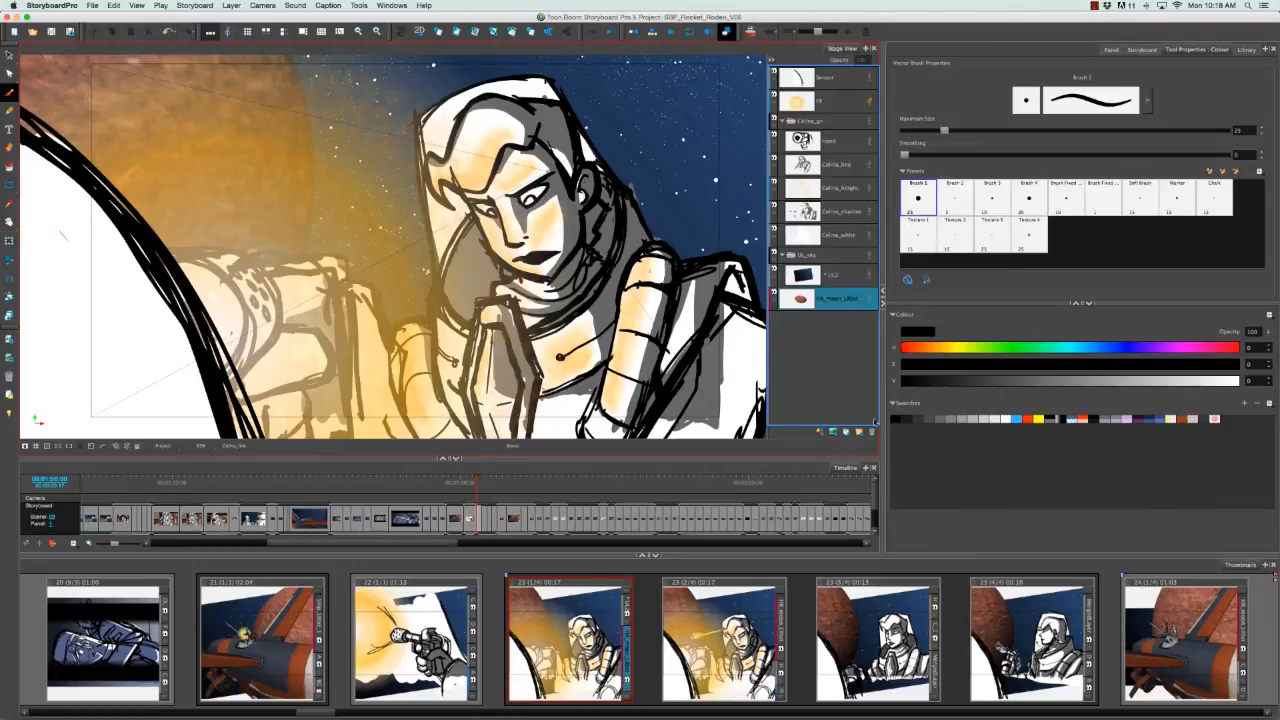
pyautogui.moveTo(242, 120)
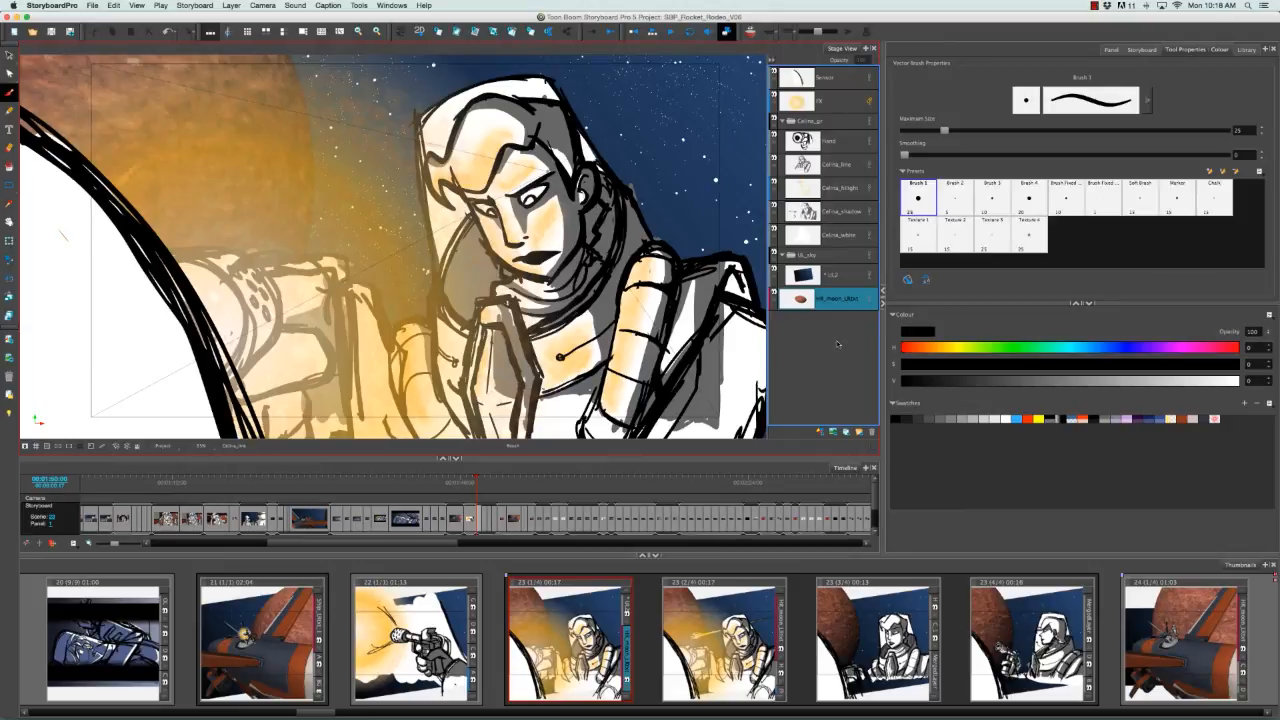
pyautogui.moveTo(808, 238)
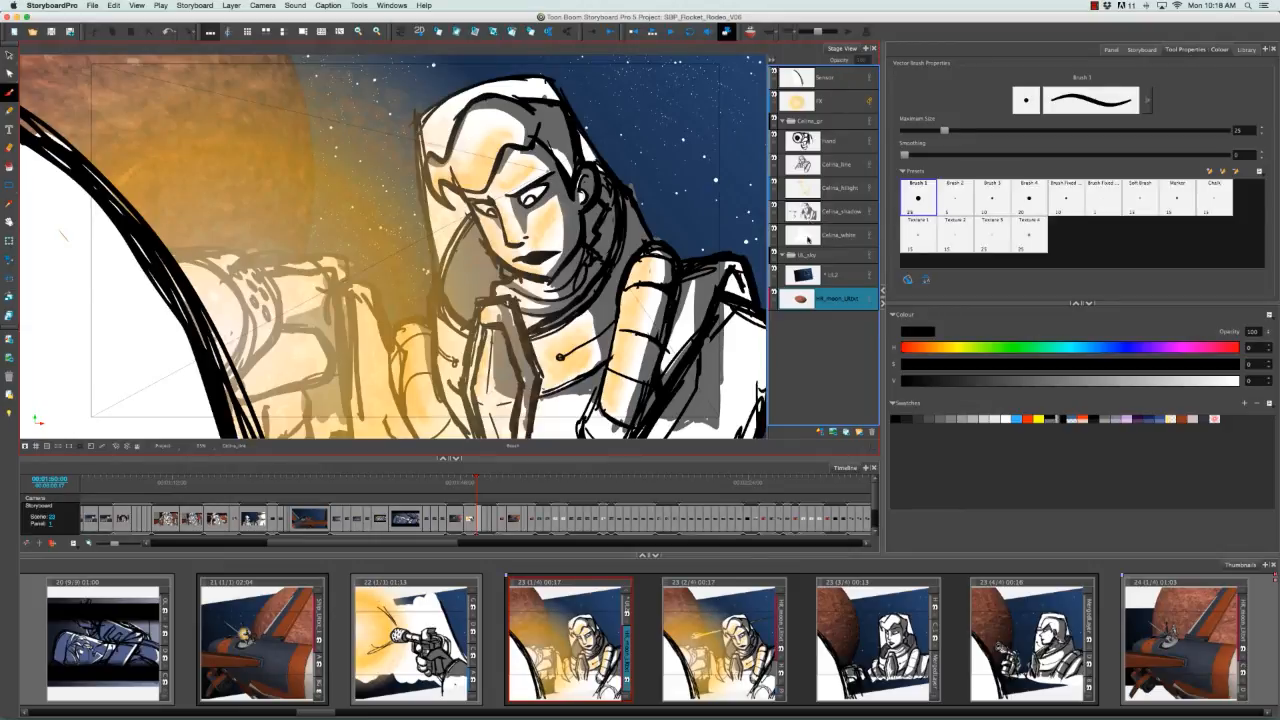